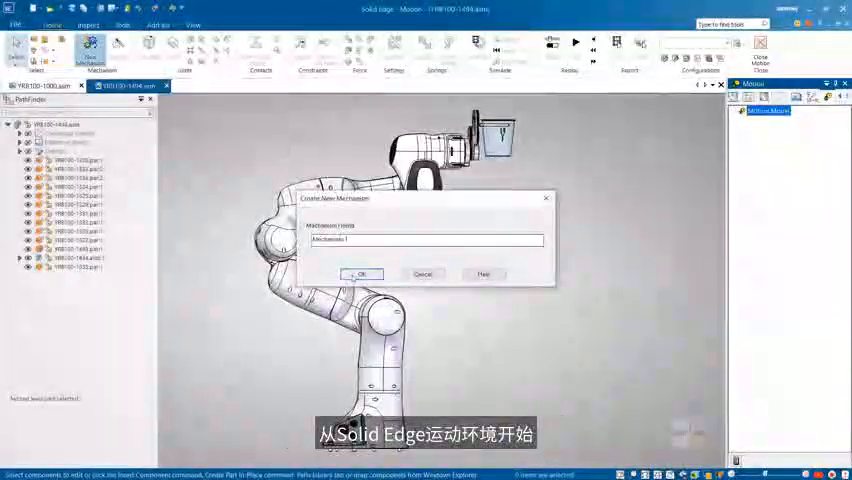
# Step: Confirm the new Panda mechanism and designate which robot parts remain grounded
pyautogui.click(360, 274)
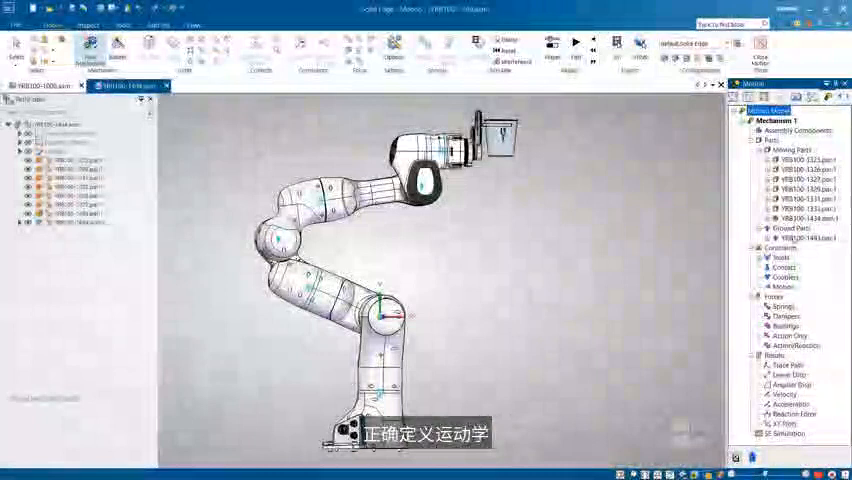
pyautogui.click(766, 260)
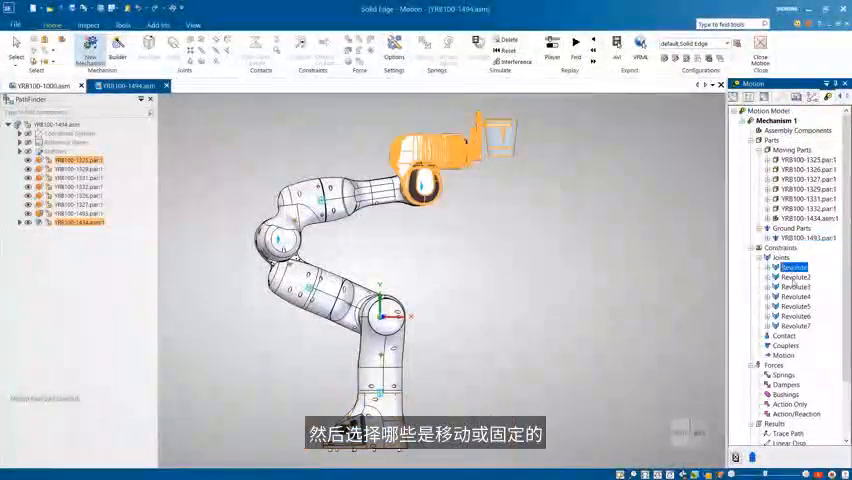
pyautogui.click(792, 296)
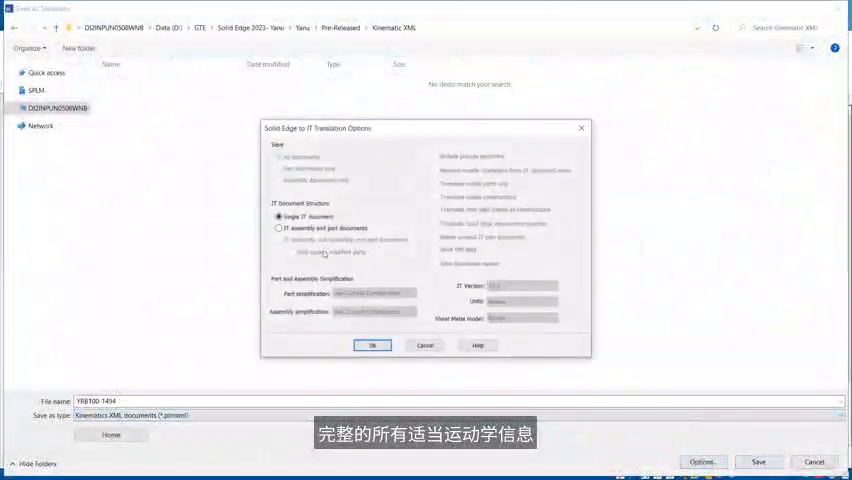
# Step: Accept the JT translator options so the assembly exports with its kinematic joints
pyautogui.click(372, 344)
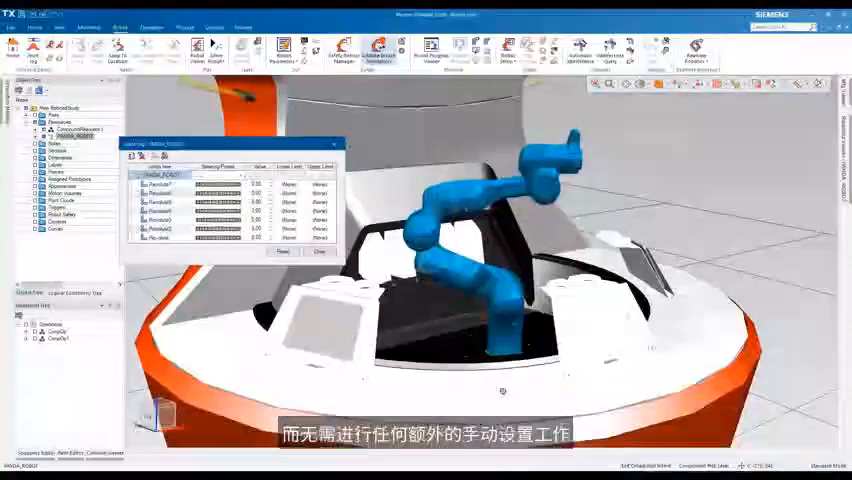
# Step: Bring up Joint Jog for the imported Panda robot in the Process Simulate cell
pyautogui.click(312, 252)
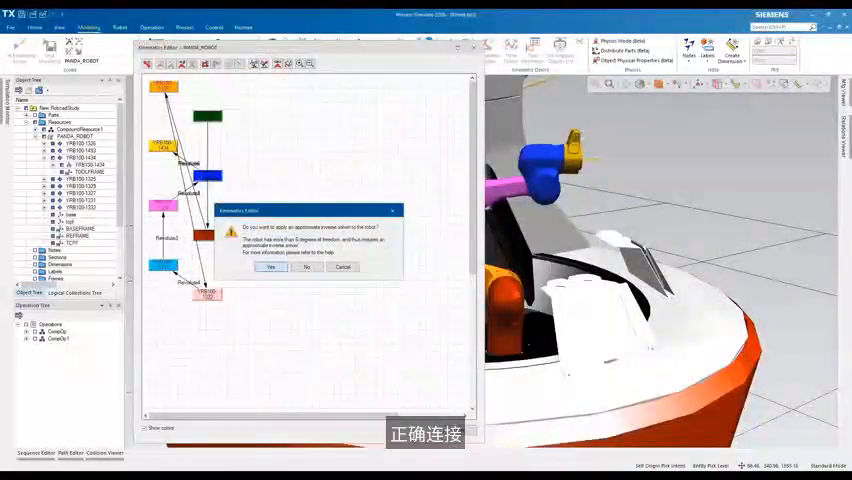
# Step: Answer Yes to the kinematics confirmation and return to the blue robot in its cell
pyautogui.click(272, 268)
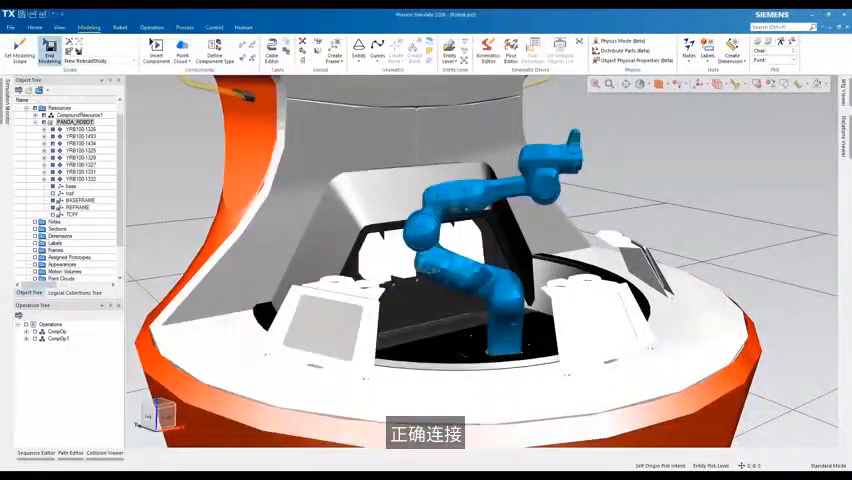